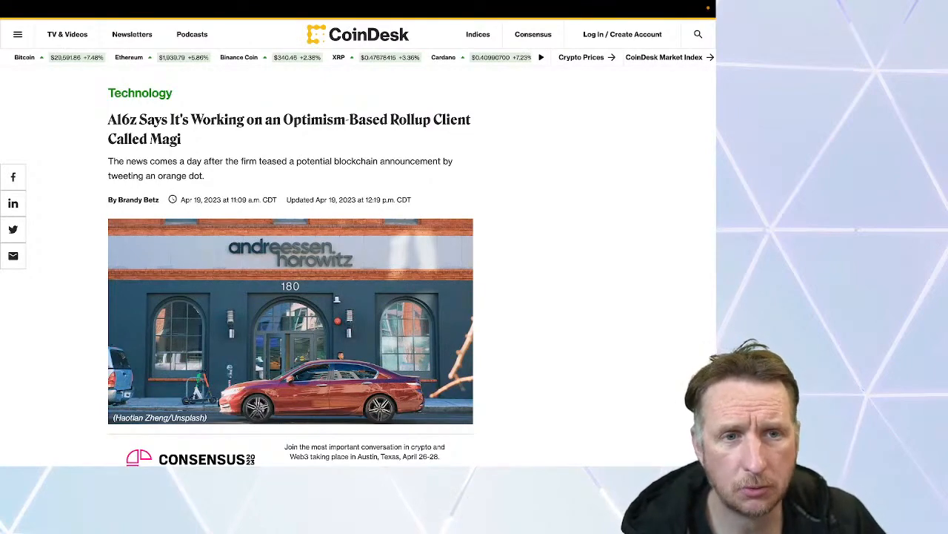
{"action": "scroll", "scroll_direction": "down", "scroll_amount": 3}
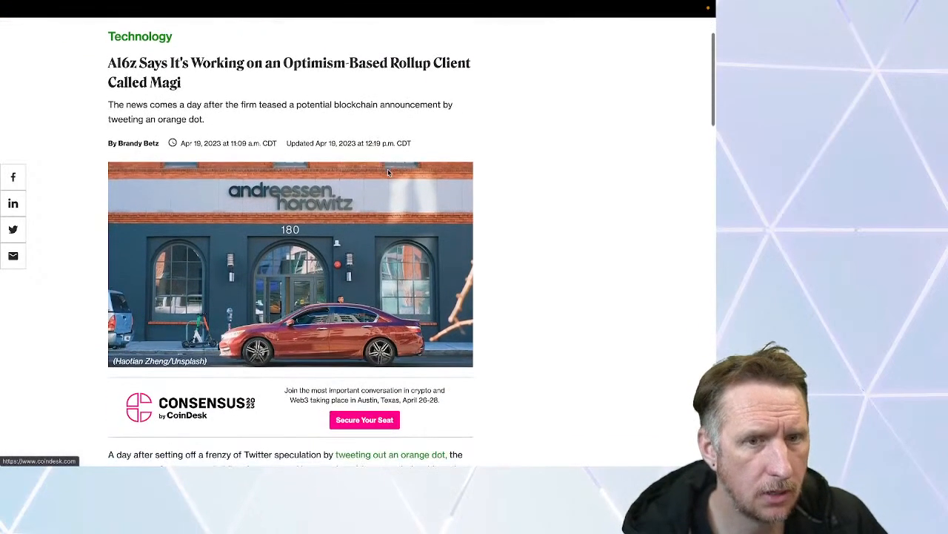
{"action": "scroll", "scroll_direction": "down", "scroll_amount": 3}
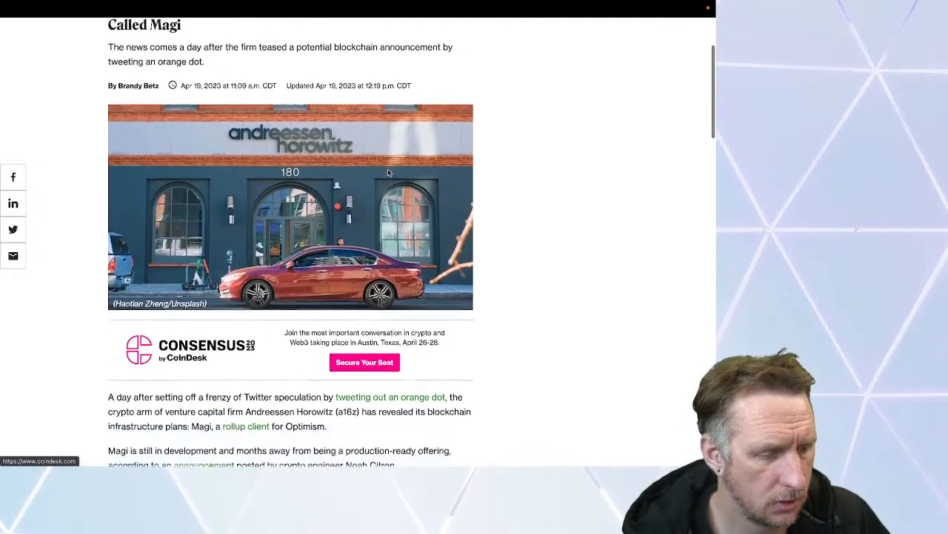
{"action": "scroll", "scroll_direction": "down", "scroll_amount": 3}
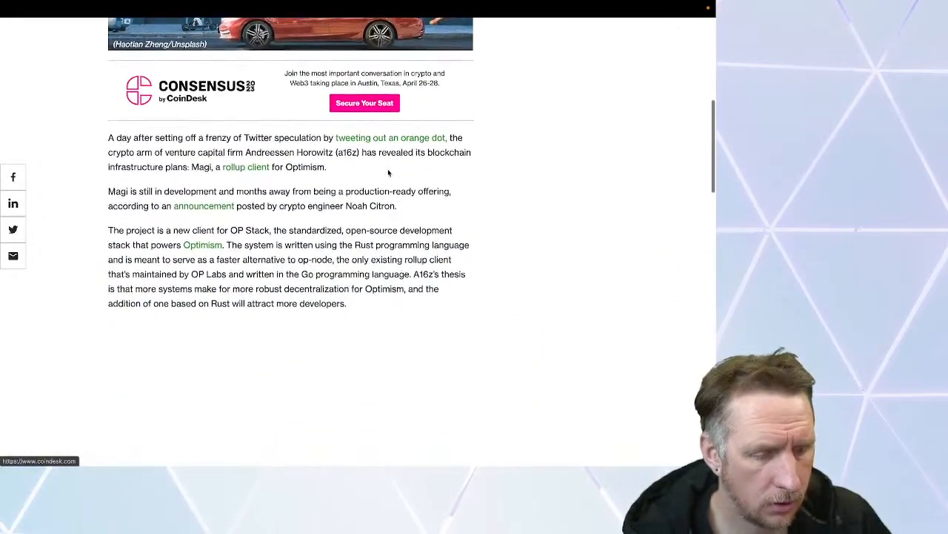
{"action": "scroll", "scroll_direction": "down", "scroll_amount": 3}
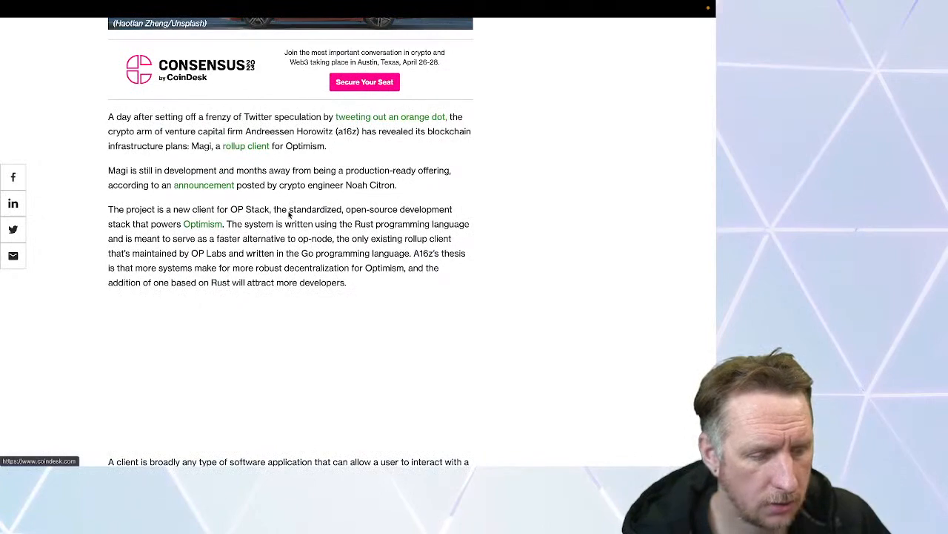
{"action": "mouse_move", "coordinate": [541, 208]}
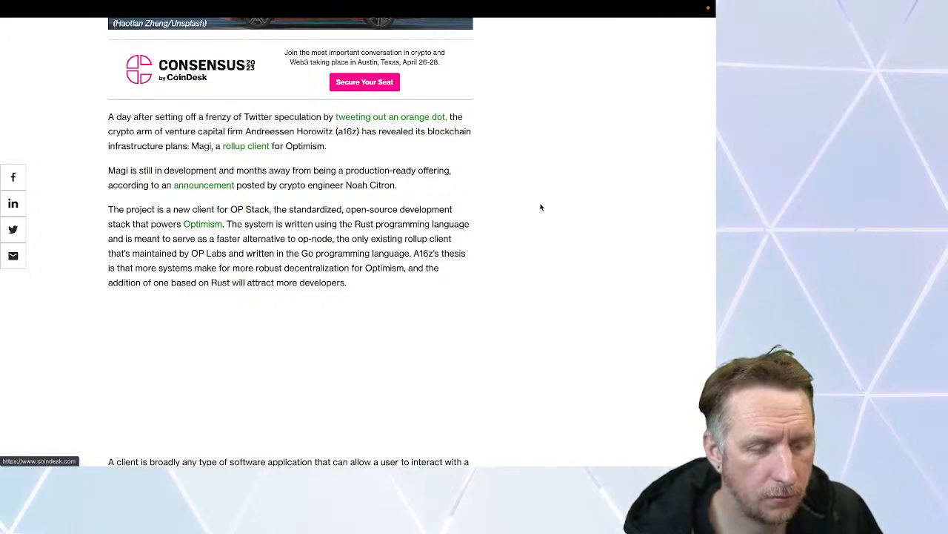
{"action": "mouse_move", "coordinate": [546, 226]}
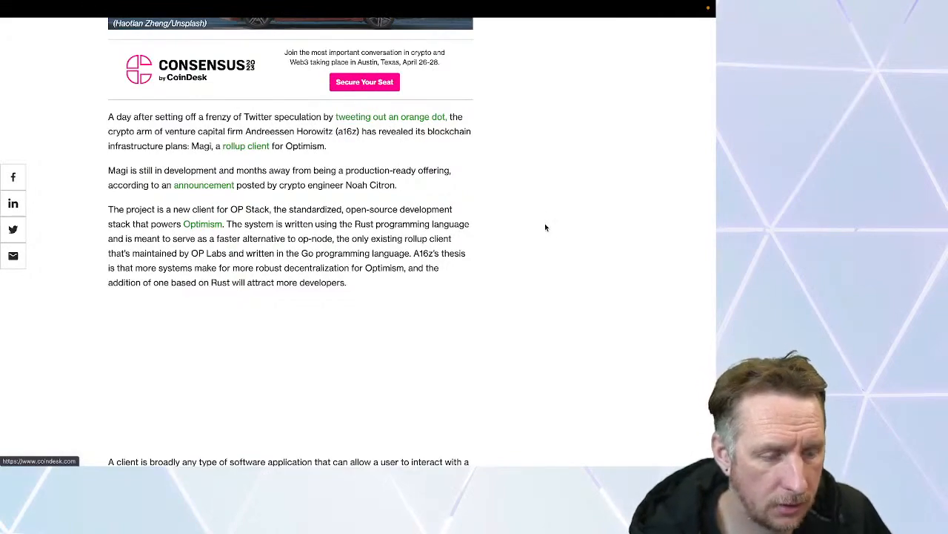
{"action": "mouse_move", "coordinate": [494, 218]}
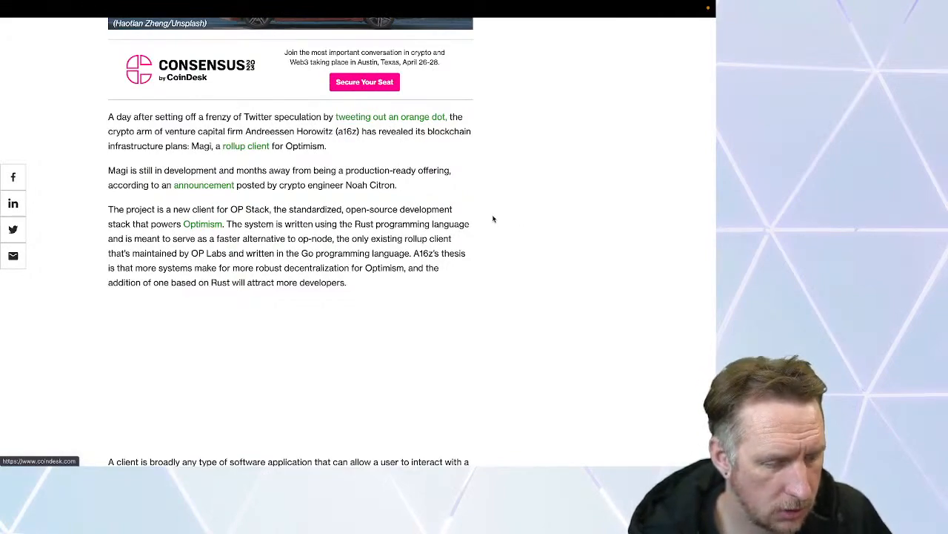
{"action": "scroll", "scroll_direction": "down", "scroll_amount": 3}
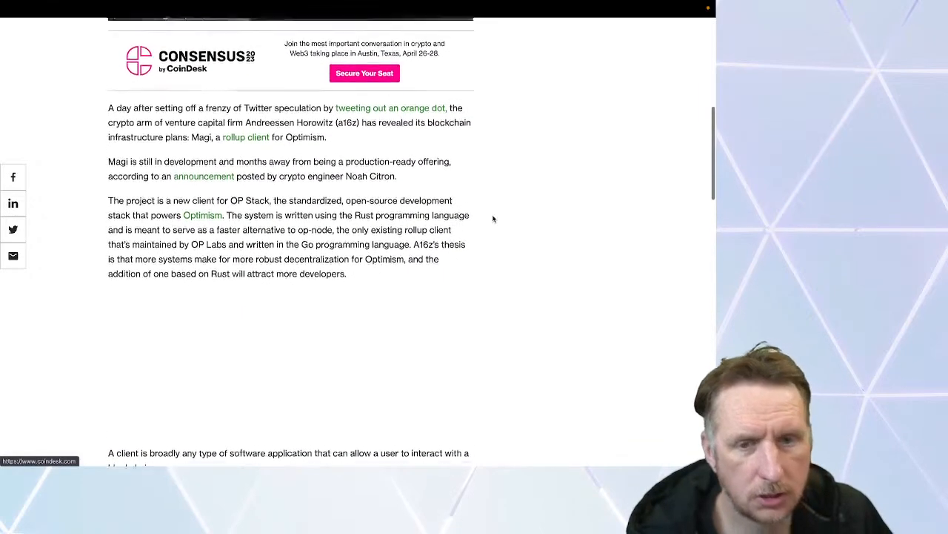
{"action": "scroll", "scroll_direction": "up", "scroll_amount": 3}
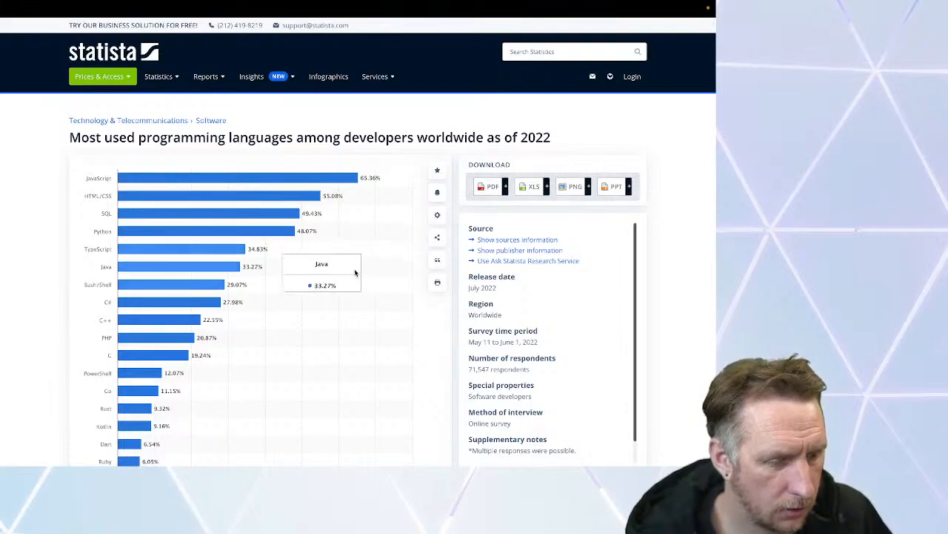
{"action": "mouse_move", "coordinate": [43, 232]}
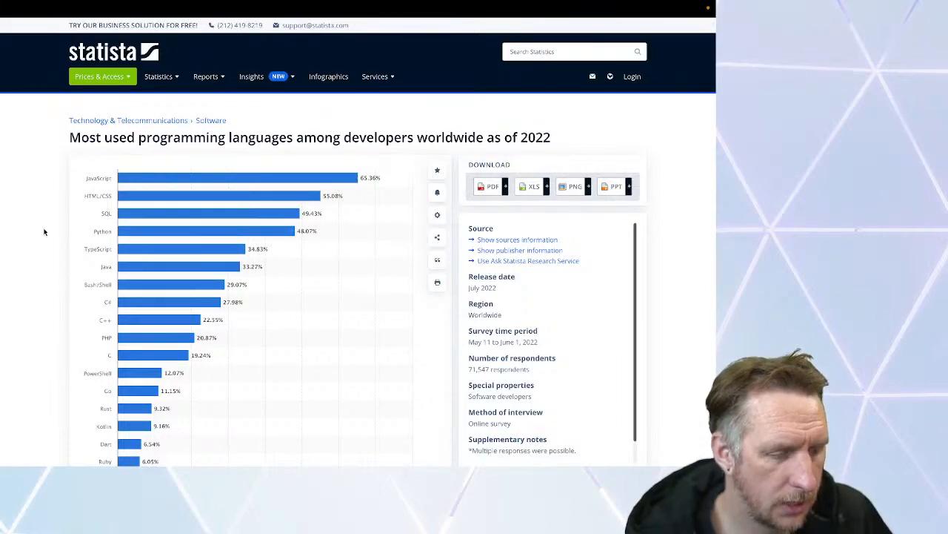
{"action": "scroll", "scroll_direction": "down", "scroll_amount": 3}
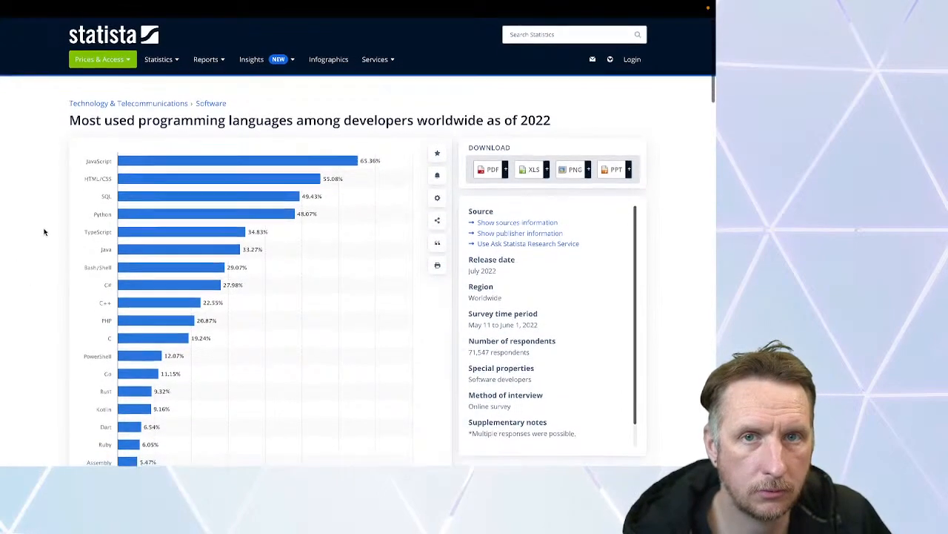
{"action": "scroll", "scroll_direction": "down", "scroll_amount": 3}
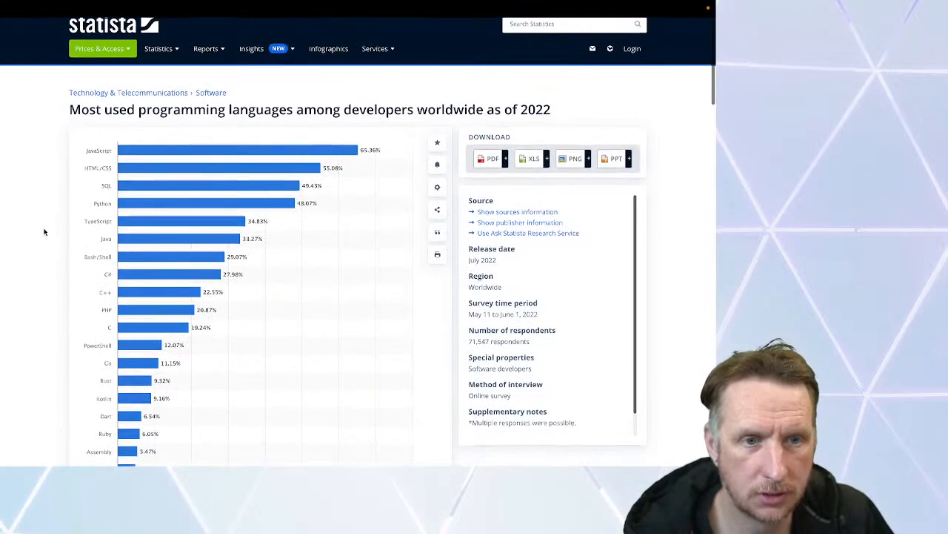
{"action": "scroll", "scroll_direction": "down", "scroll_amount": 3}
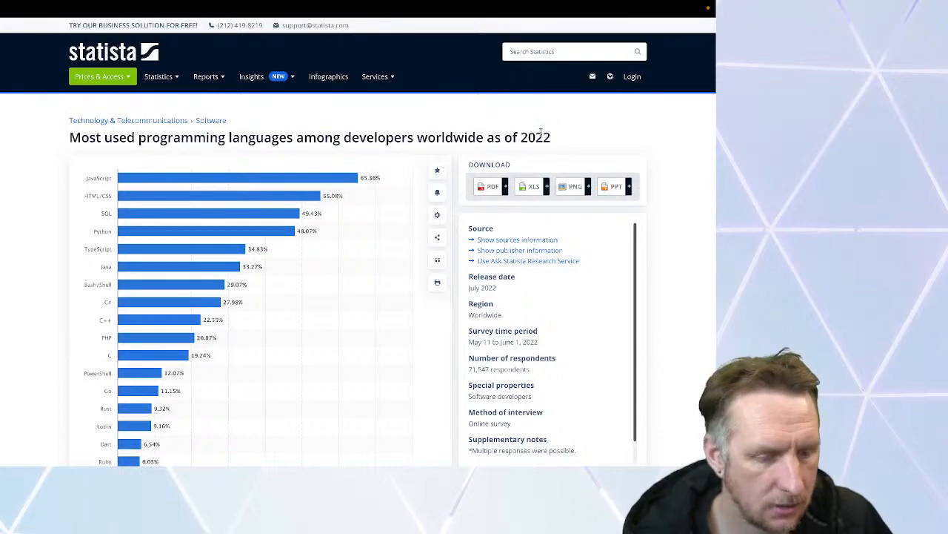
{"action": "mouse_move", "coordinate": [350, 152]}
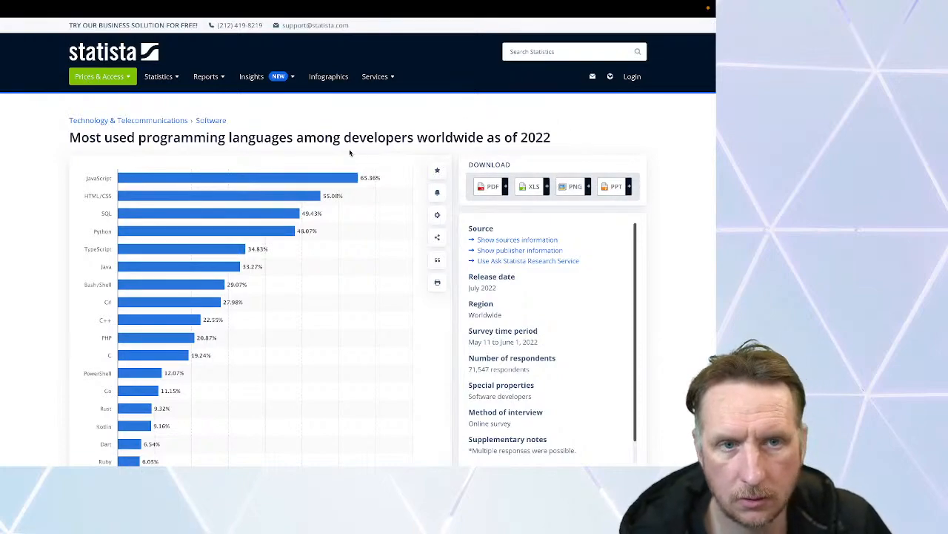
{"action": "mouse_move", "coordinate": [77, 357]}
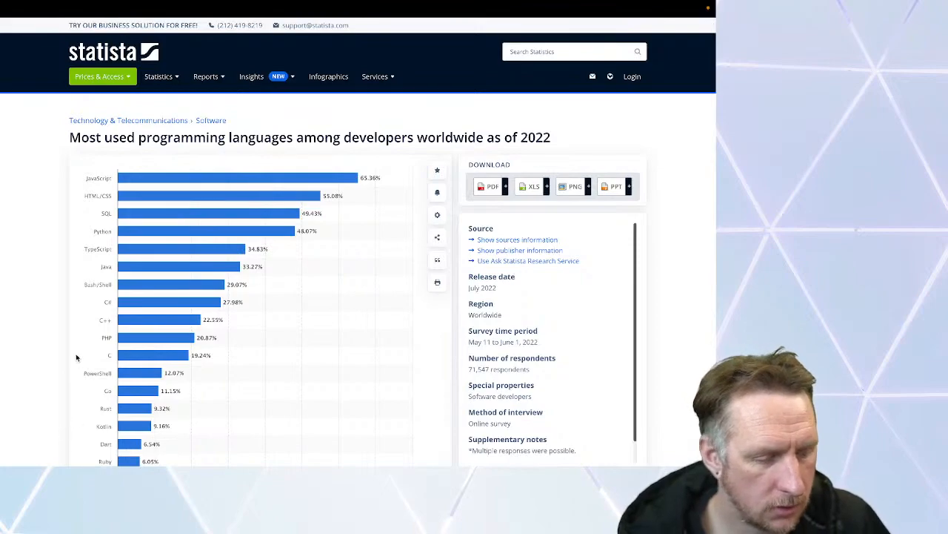
{"action": "mouse_move", "coordinate": [50, 323]}
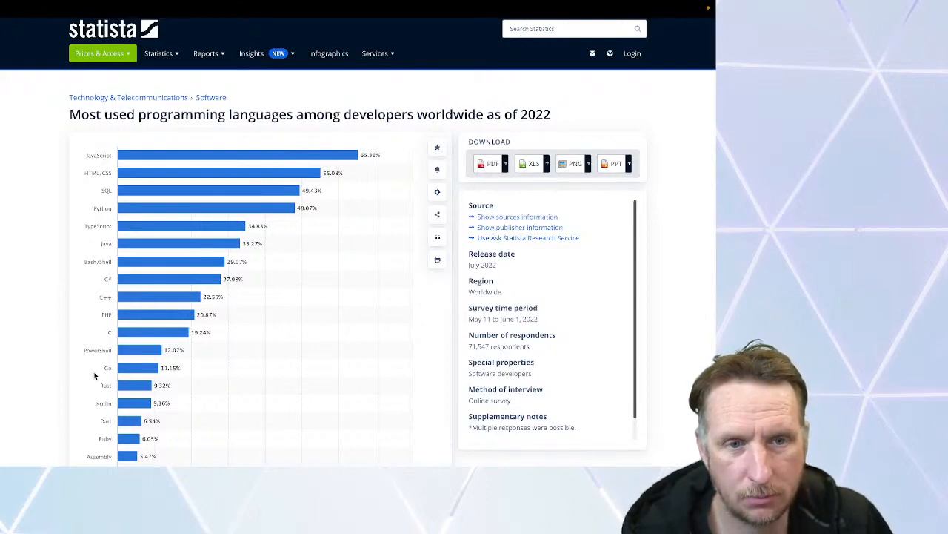
{"action": "mouse_move", "coordinate": [34, 274]}
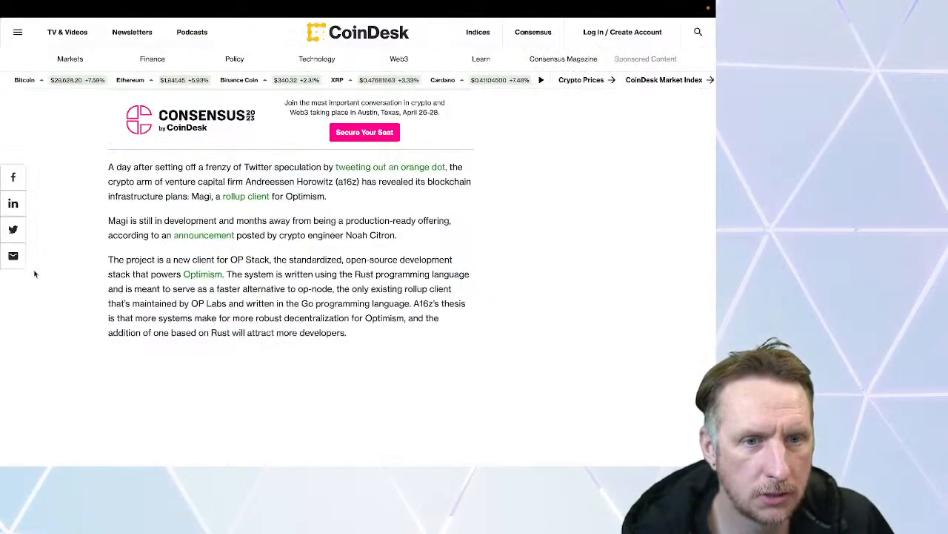
{"action": "scroll", "scroll_direction": "down", "scroll_amount": 3}
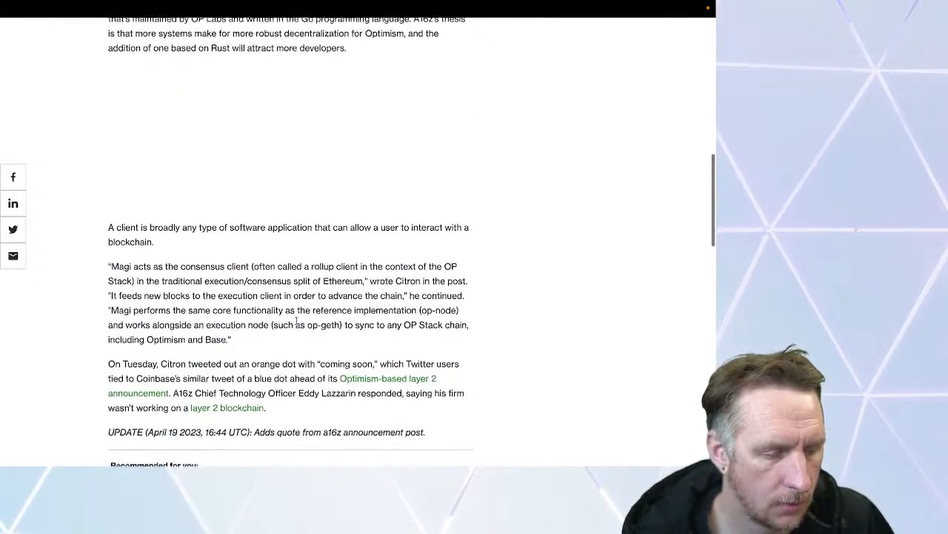
{"action": "scroll", "scroll_direction": "down", "scroll_amount": 3}
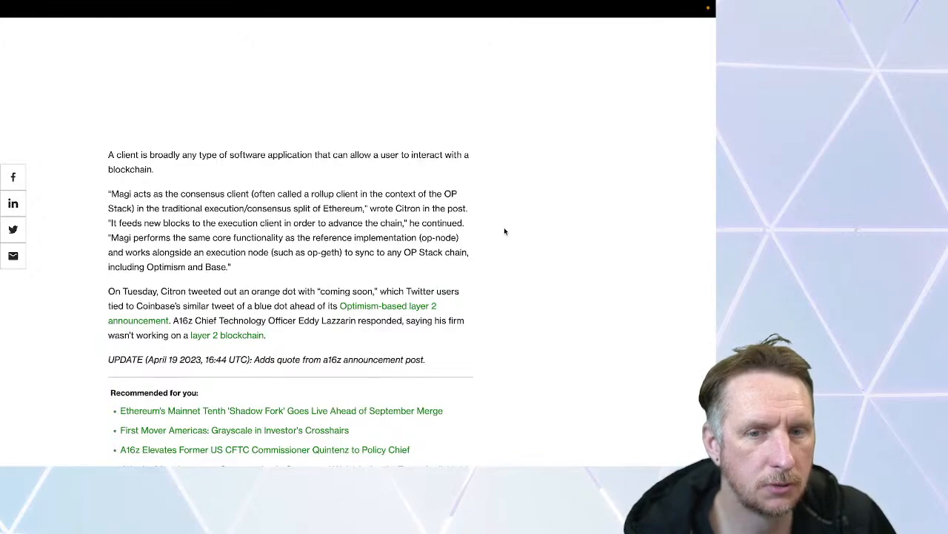
{"action": "mouse_move", "coordinate": [519, 255]}
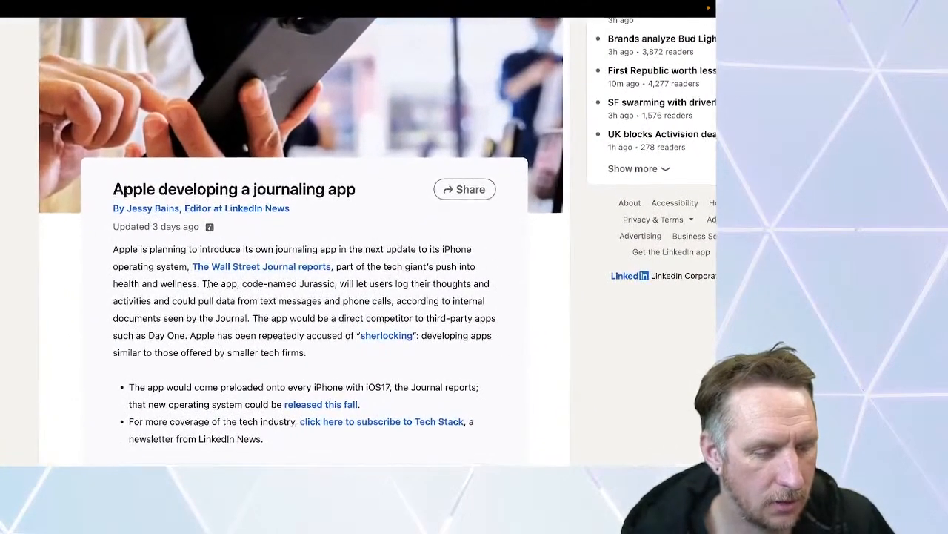
{"action": "scroll", "scroll_direction": "down", "scroll_amount": 3}
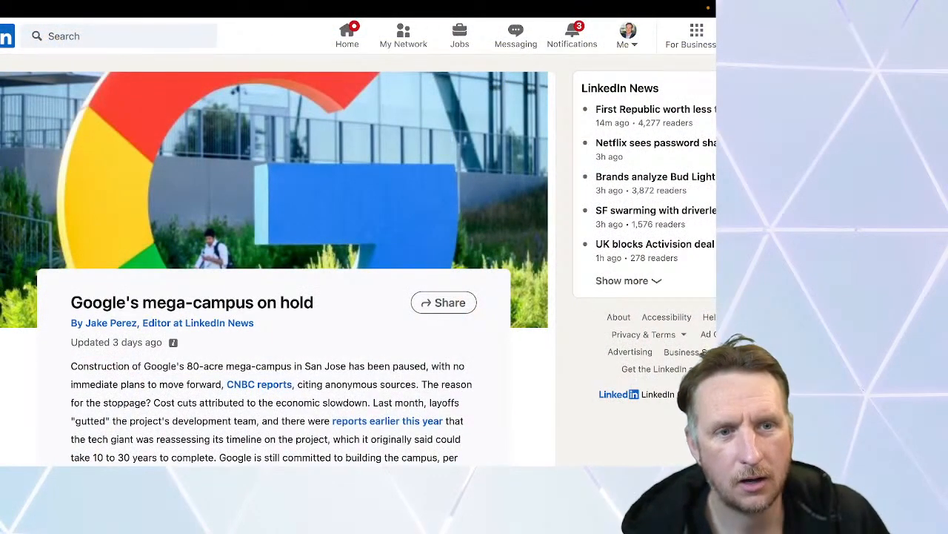
{"action": "mouse_move", "coordinate": [187, 230]}
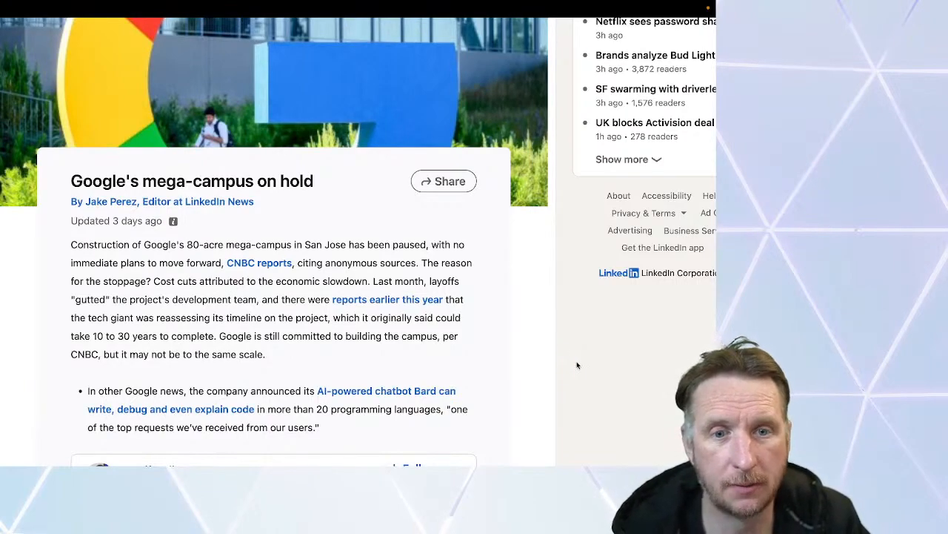
{"action": "mouse_move", "coordinate": [172, 368]}
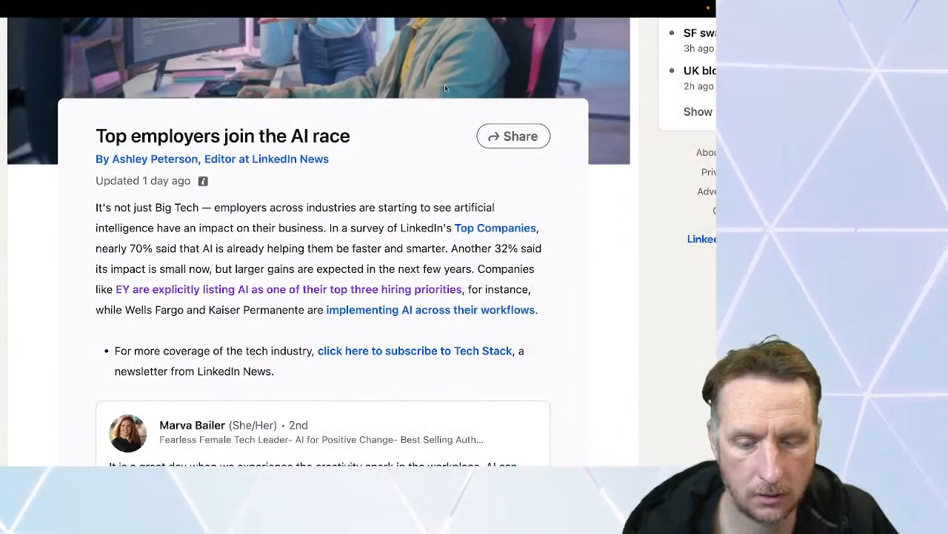
{"action": "mouse_move", "coordinate": [632, 287]}
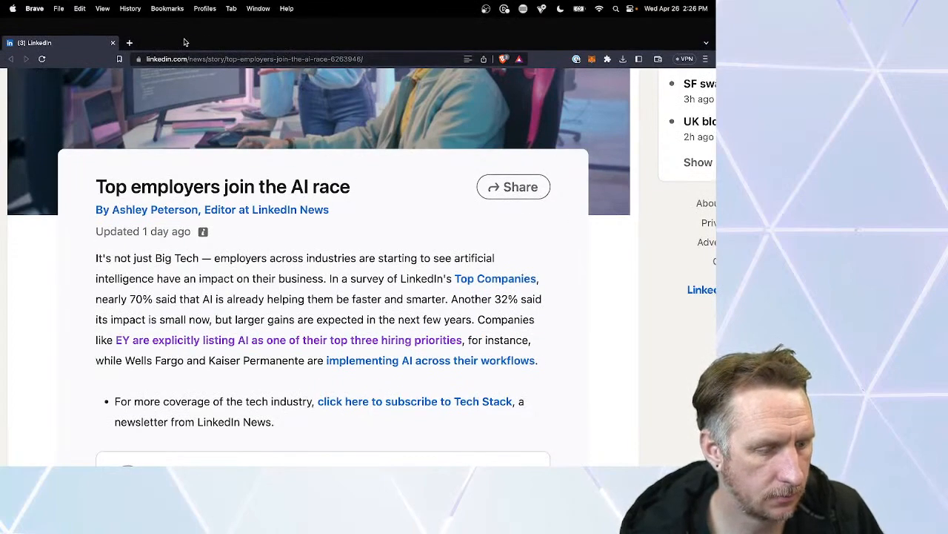
{"action": "scroll", "scroll_direction": "down", "scroll_amount": 3}
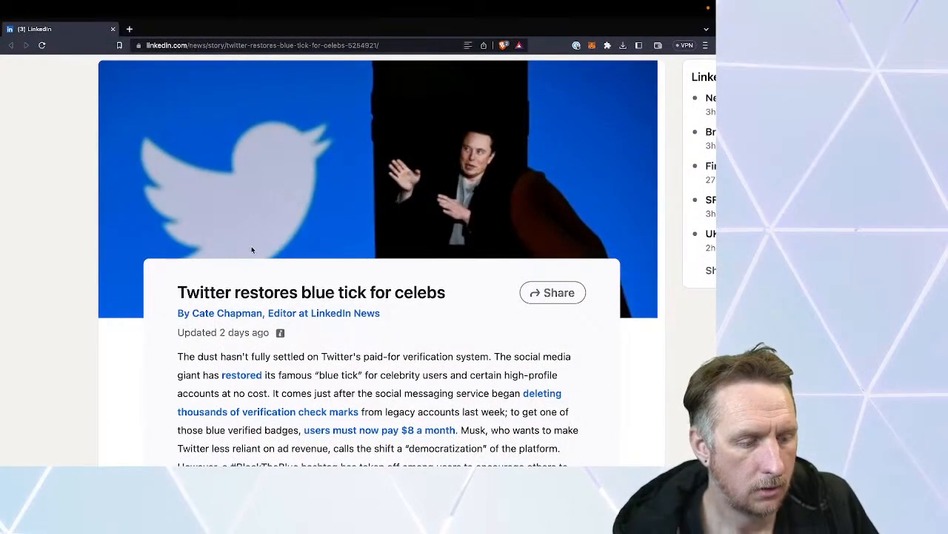
{"action": "mouse_move", "coordinate": [159, 320]}
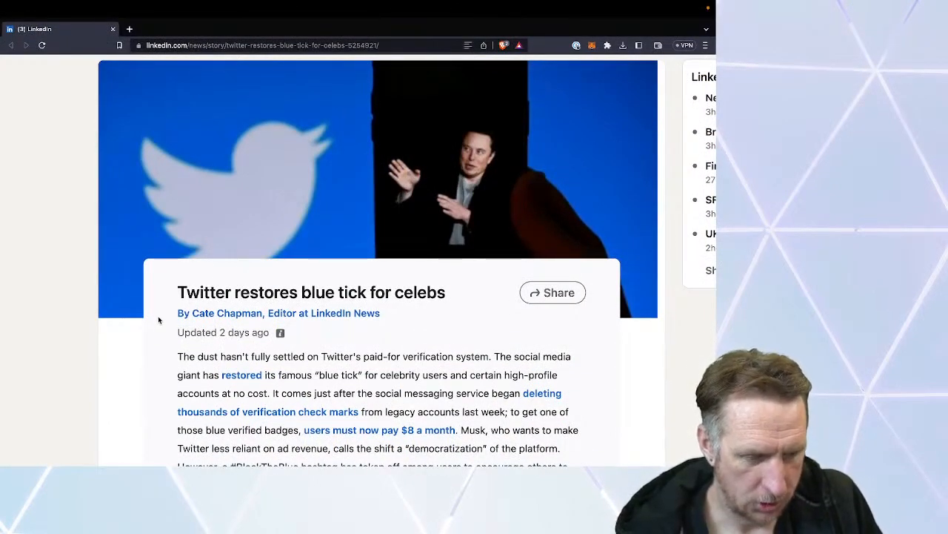
{"action": "scroll", "scroll_direction": "down", "scroll_amount": 3}
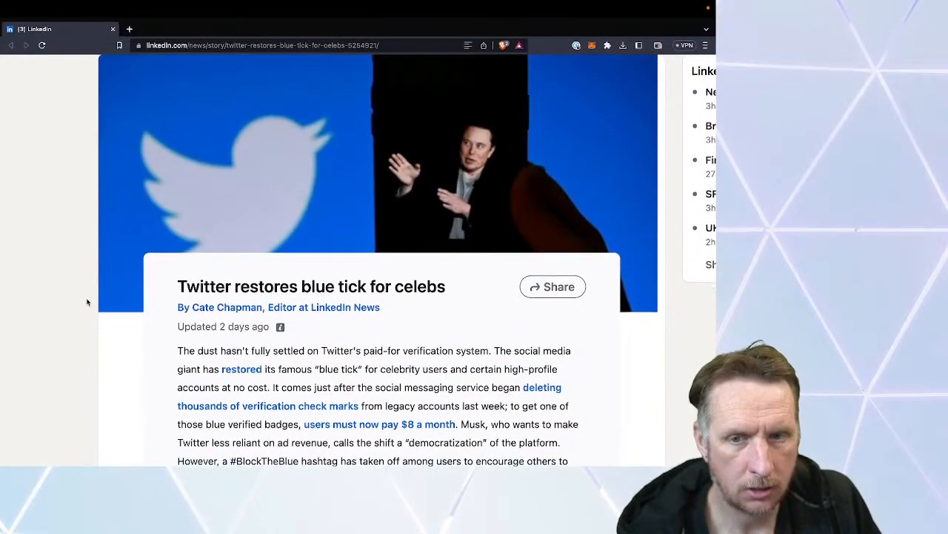
{"action": "scroll", "scroll_direction": "down", "scroll_amount": 3}
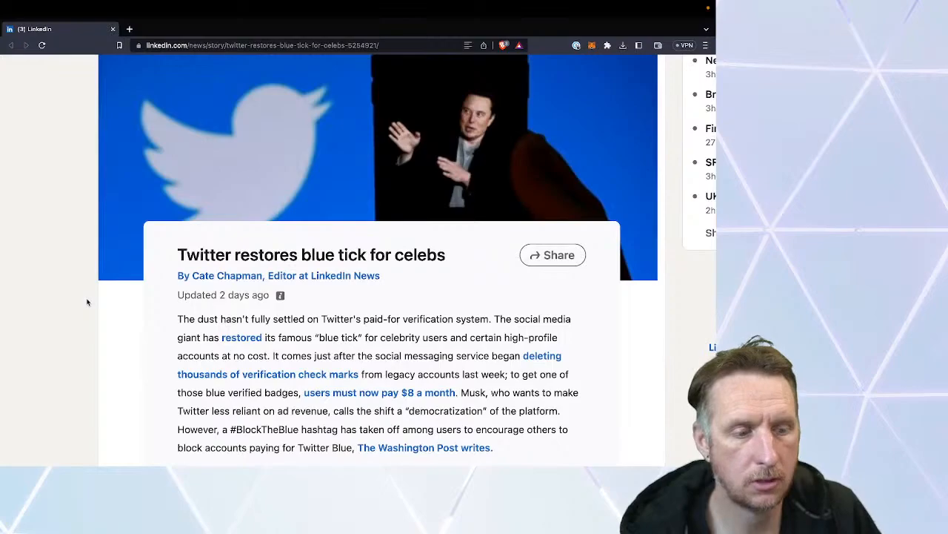
{"action": "scroll", "scroll_direction": "down", "scroll_amount": 3}
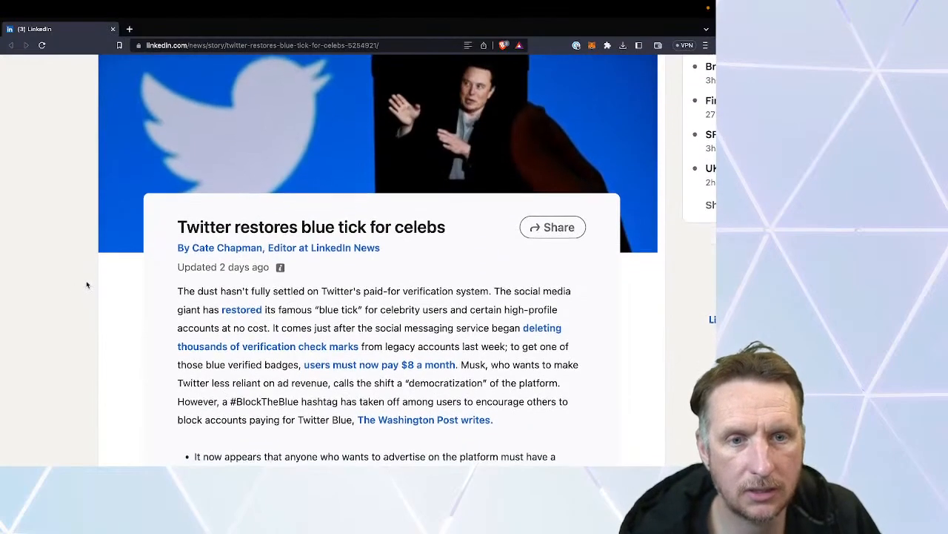
{"action": "scroll", "scroll_direction": "down", "scroll_amount": 3}
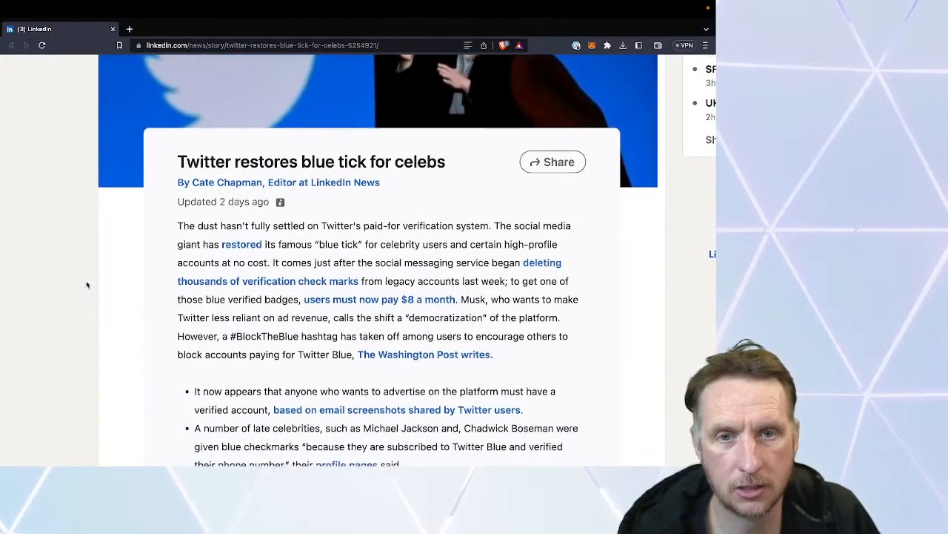
{"action": "scroll", "scroll_direction": "down", "scroll_amount": 3}
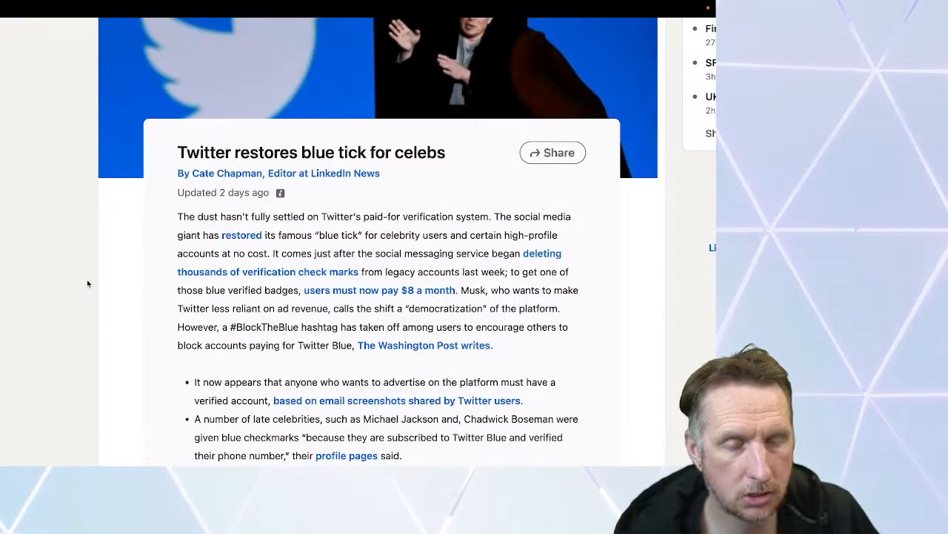
{"action": "mouse_move", "coordinate": [81, 278]}
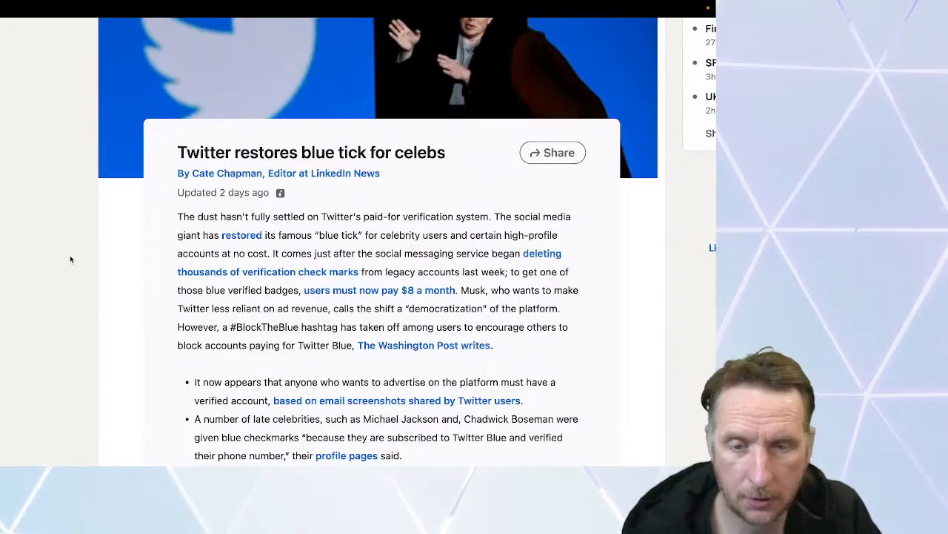
{"action": "mouse_move", "coordinate": [59, 272]}
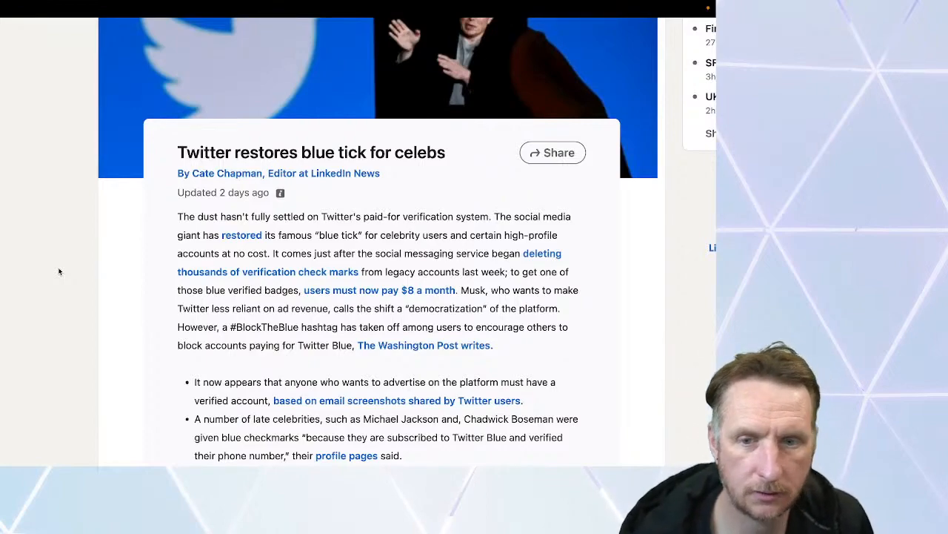
{"action": "mouse_move", "coordinate": [83, 284]}
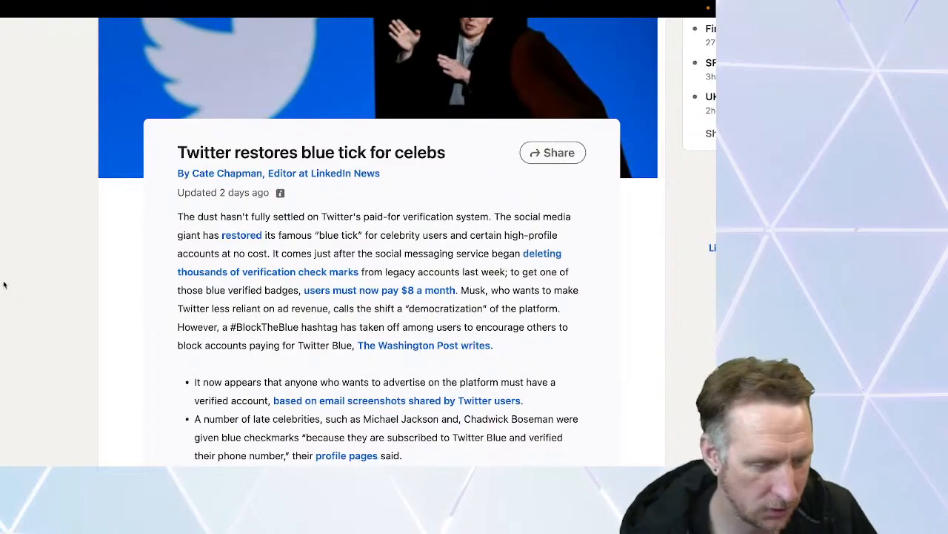
{"action": "scroll", "scroll_direction": "down", "scroll_amount": 3}
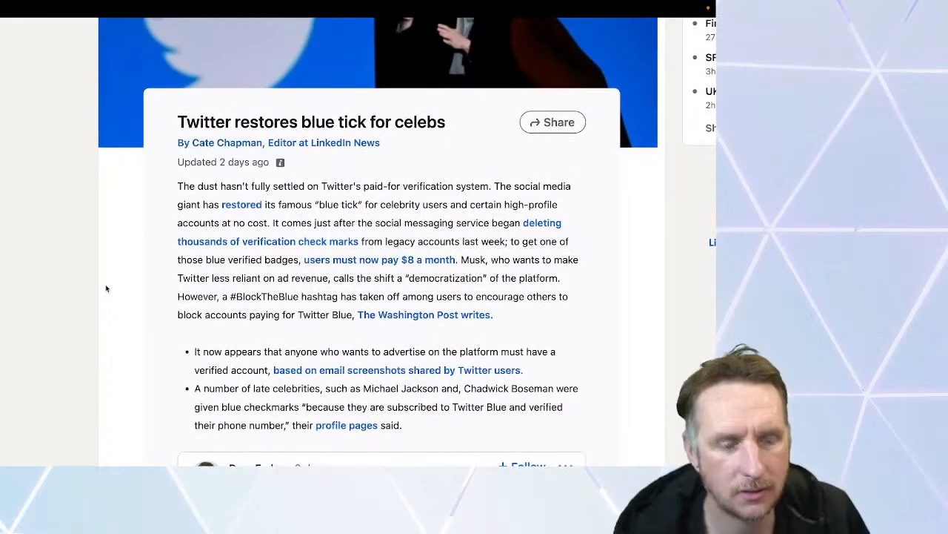
{"action": "scroll", "scroll_direction": "down", "scroll_amount": 3}
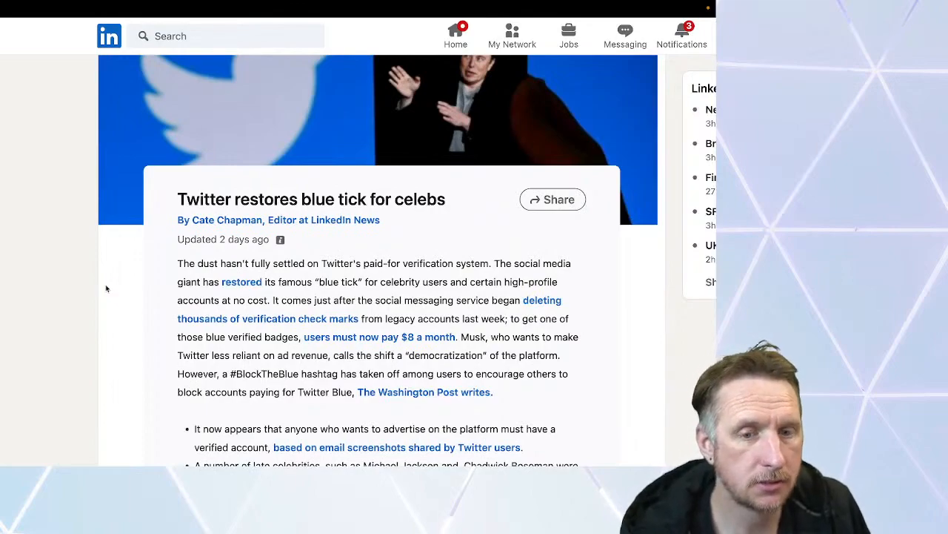
{"action": "mouse_move", "coordinate": [185, 160]}
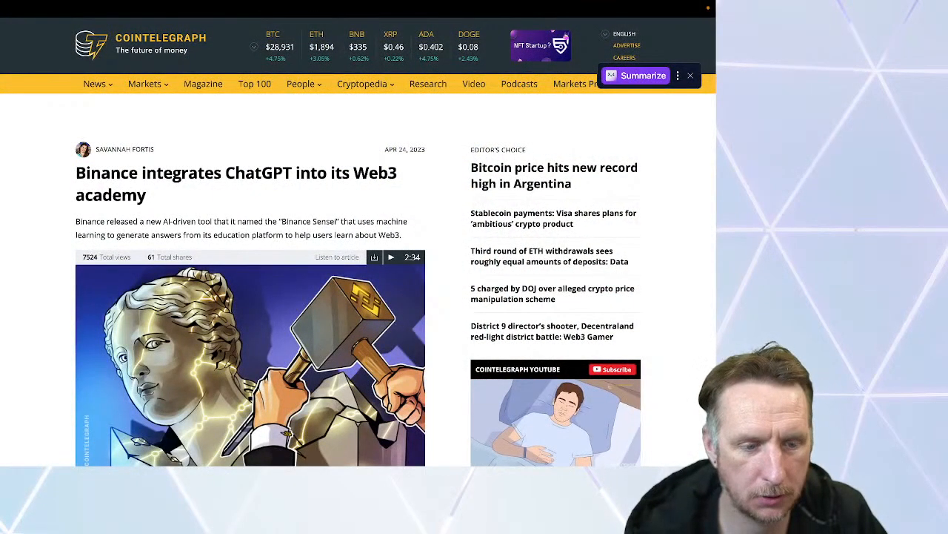
{"action": "mouse_move", "coordinate": [30, 151]}
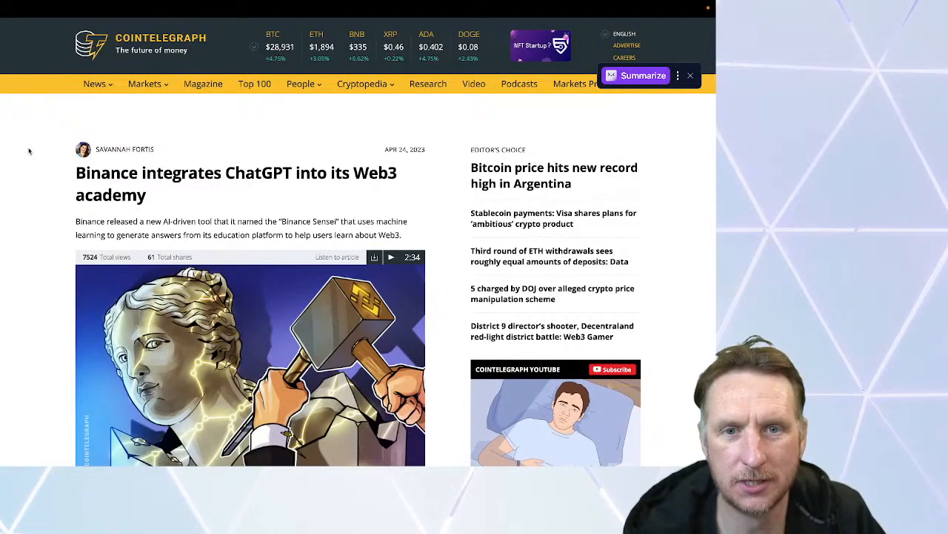
{"action": "scroll", "scroll_direction": "down", "scroll_amount": 3}
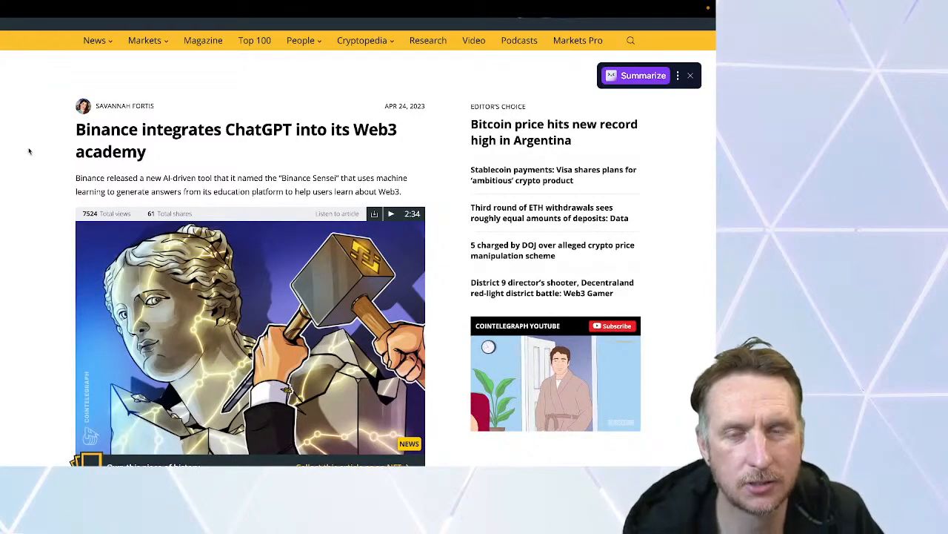
{"action": "scroll", "scroll_direction": "down", "scroll_amount": 3}
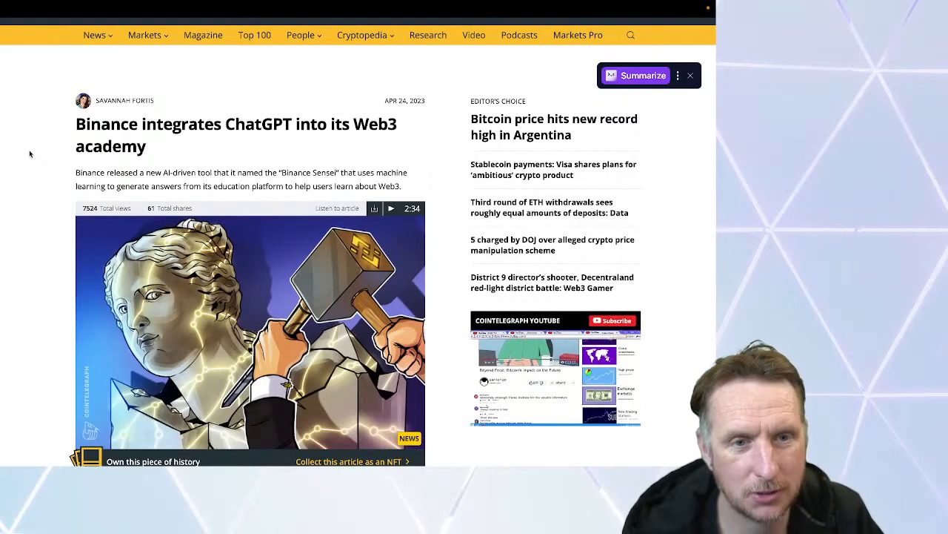
{"action": "scroll", "scroll_direction": "down", "scroll_amount": 3}
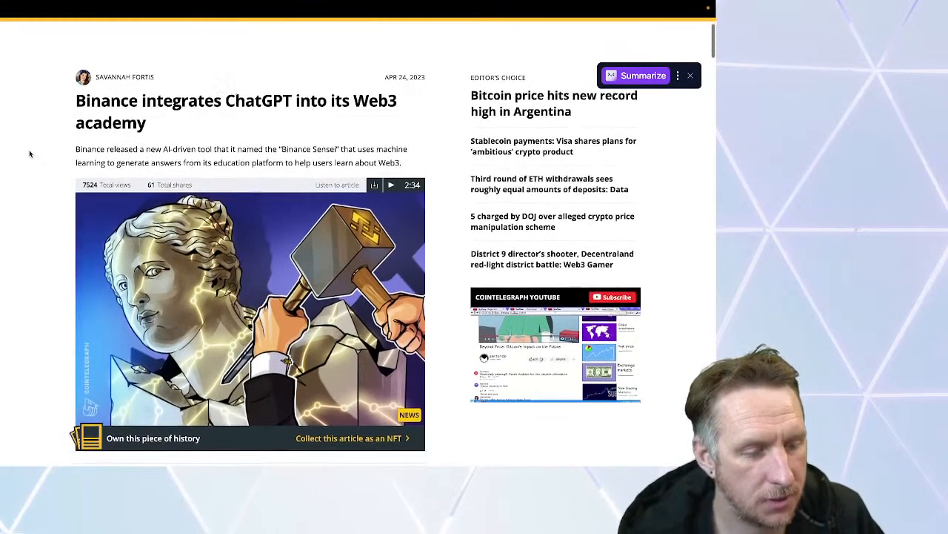
{"action": "scroll", "scroll_direction": "down", "scroll_amount": 3}
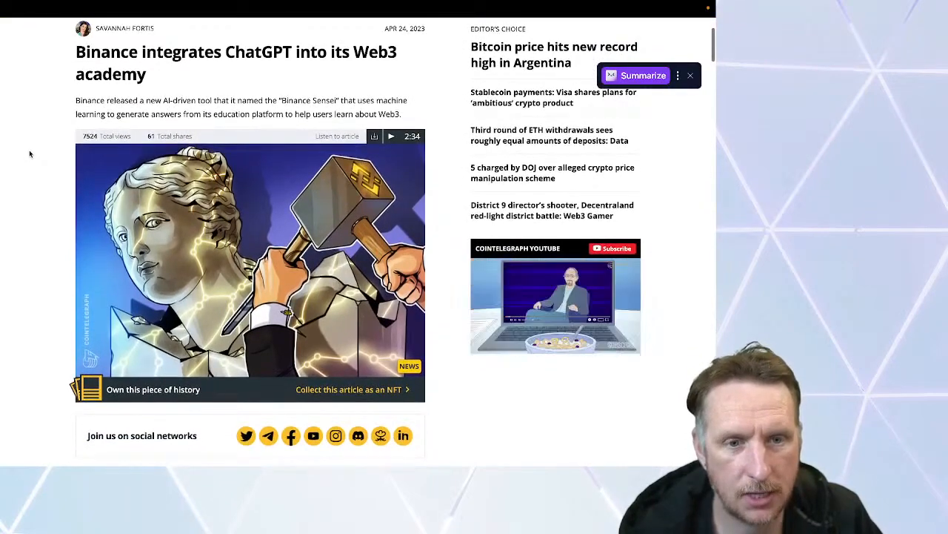
{"action": "scroll", "scroll_direction": "down", "scroll_amount": 3}
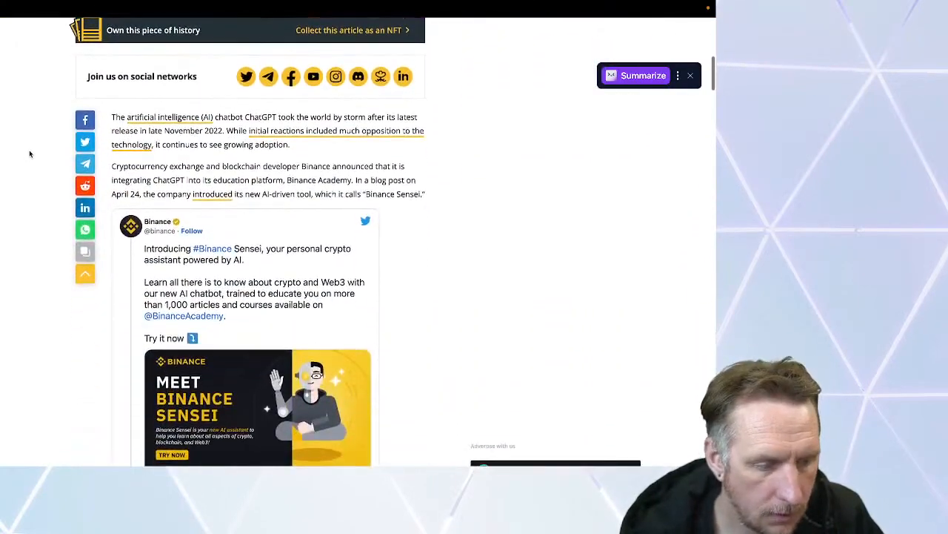
{"action": "scroll", "scroll_direction": "down", "scroll_amount": 3}
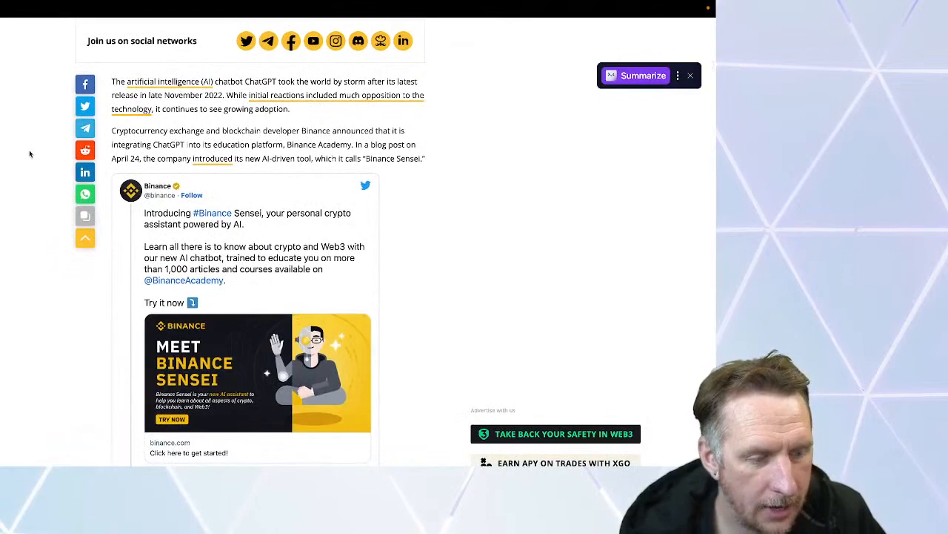
{"action": "scroll", "scroll_direction": "down", "scroll_amount": 3}
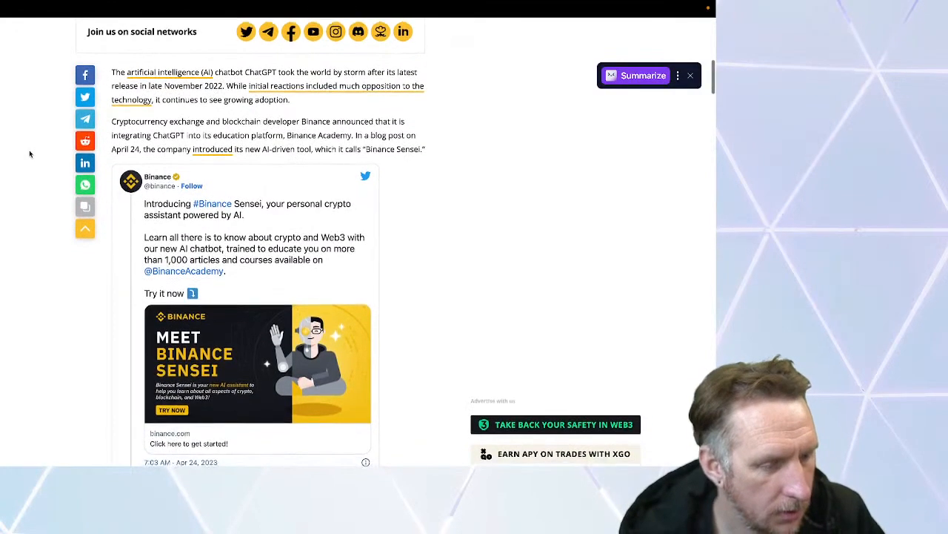
{"action": "scroll", "scroll_direction": "down", "scroll_amount": 3}
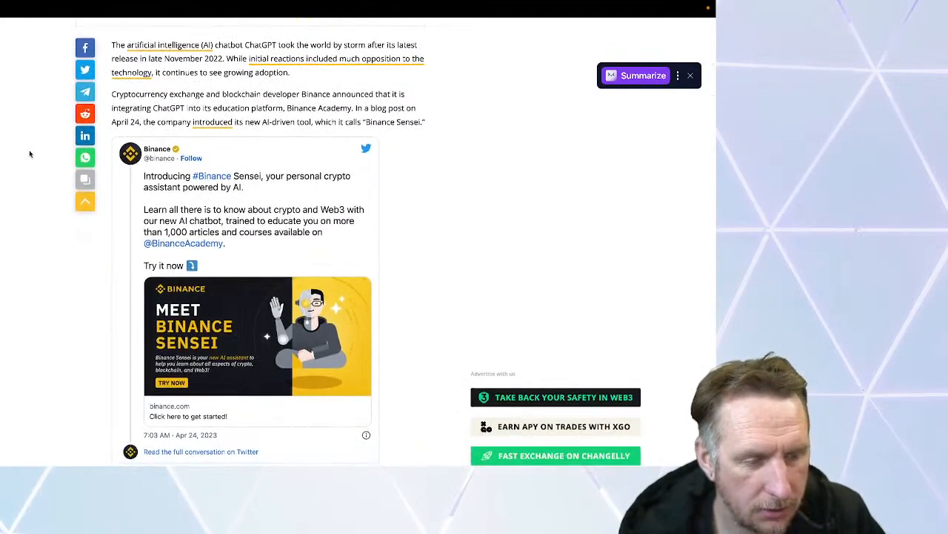
{"action": "scroll", "scroll_direction": "down", "scroll_amount": 3}
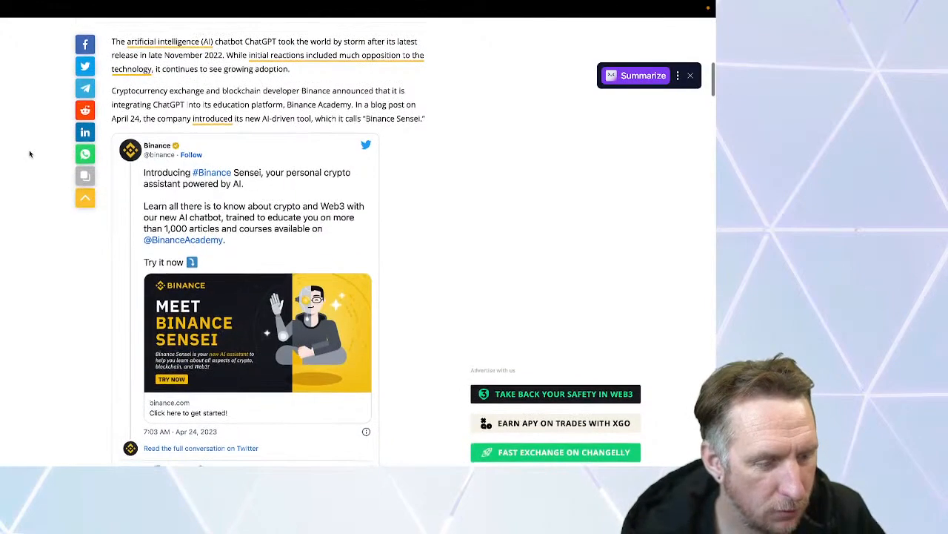
{"action": "scroll", "scroll_direction": "down", "scroll_amount": 3}
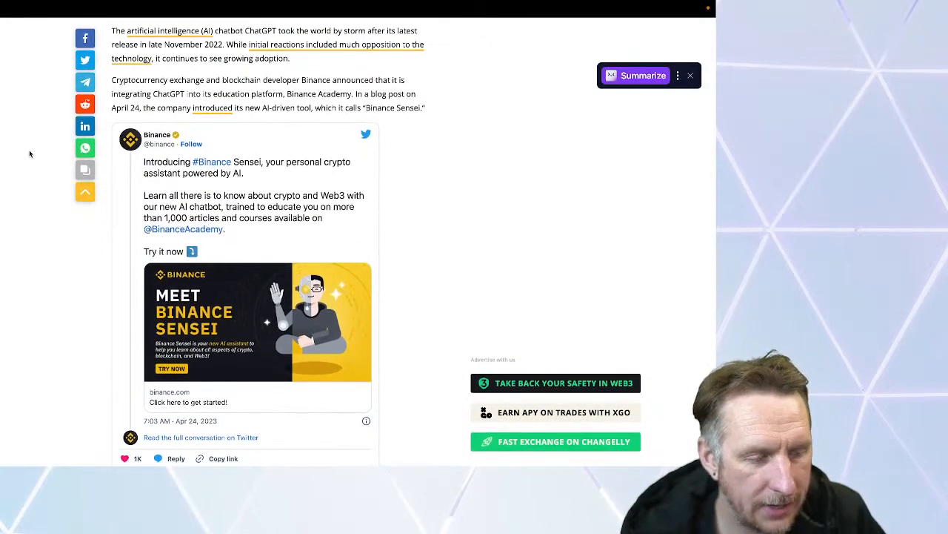
{"action": "scroll", "scroll_direction": "down", "scroll_amount": 3}
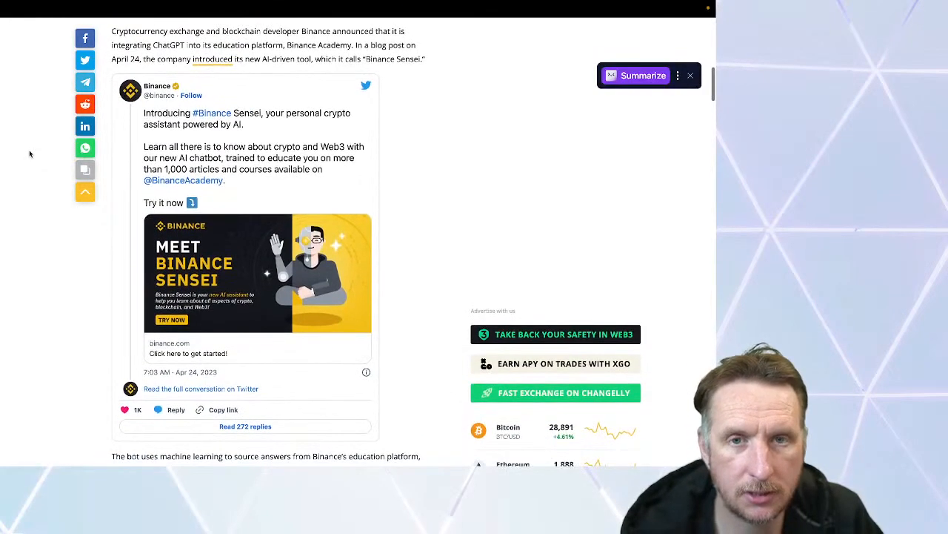
{"action": "scroll", "scroll_direction": "down", "scroll_amount": 3}
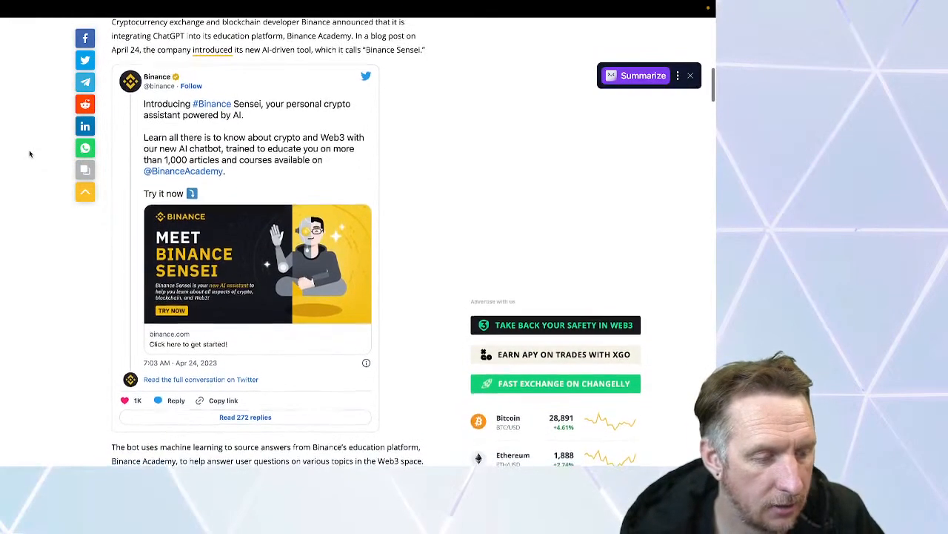
{"action": "scroll", "scroll_direction": "down", "scroll_amount": 3}
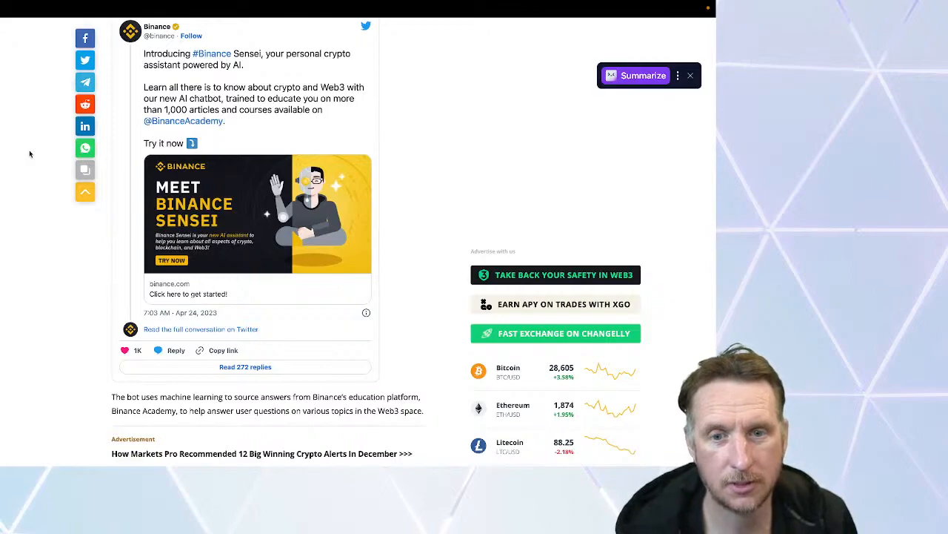
{"action": "mouse_move", "coordinate": [30, 214]}
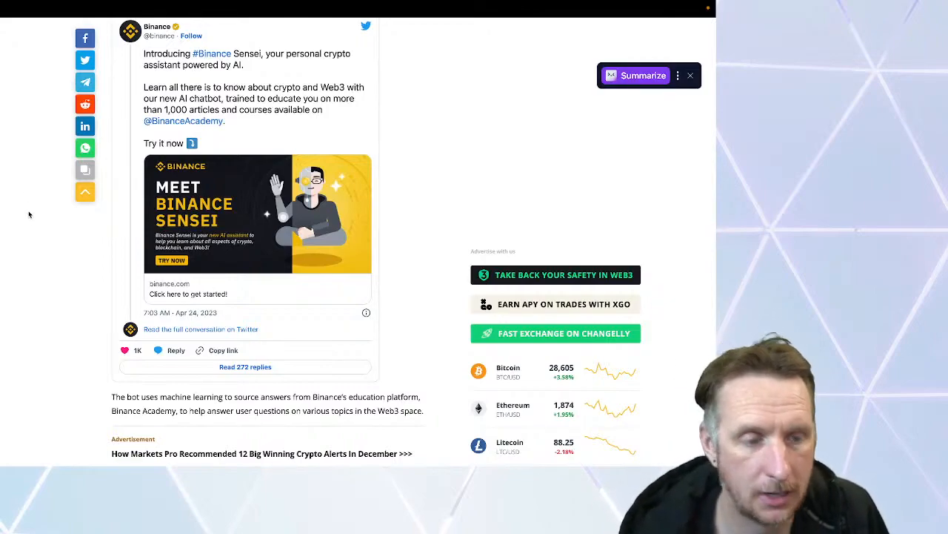
{"action": "scroll", "scroll_direction": "down", "scroll_amount": 3}
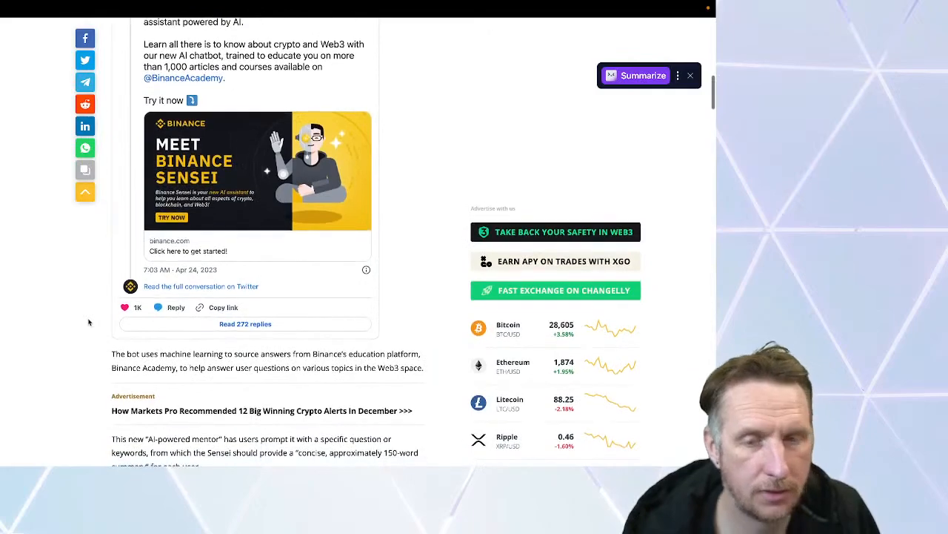
{"action": "scroll", "scroll_direction": "down", "scroll_amount": 3}
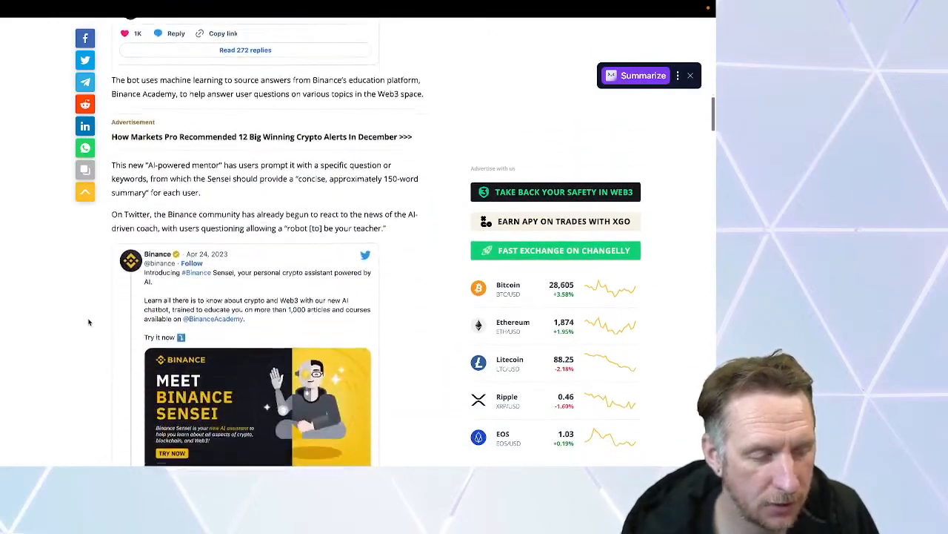
{"action": "scroll", "scroll_direction": "down", "scroll_amount": 3}
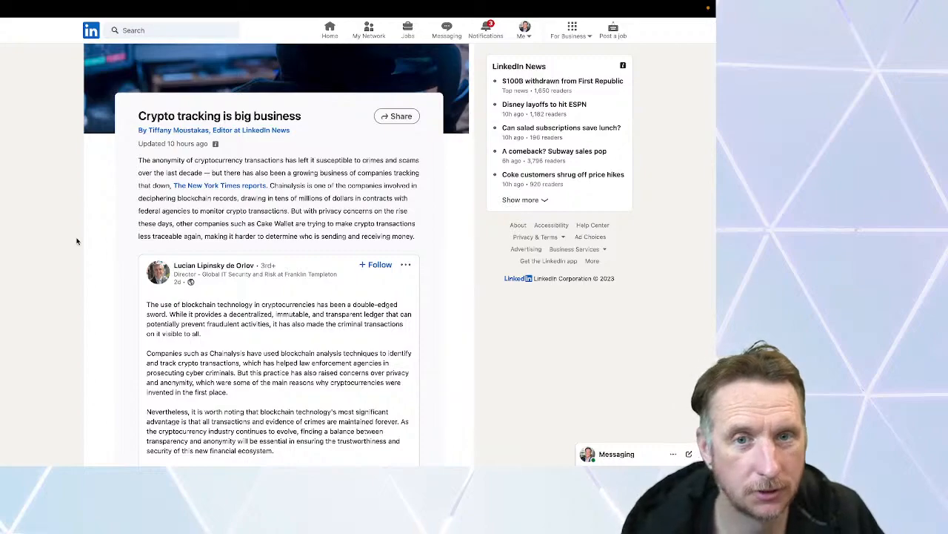
{"action": "scroll", "scroll_direction": "down", "scroll_amount": 3}
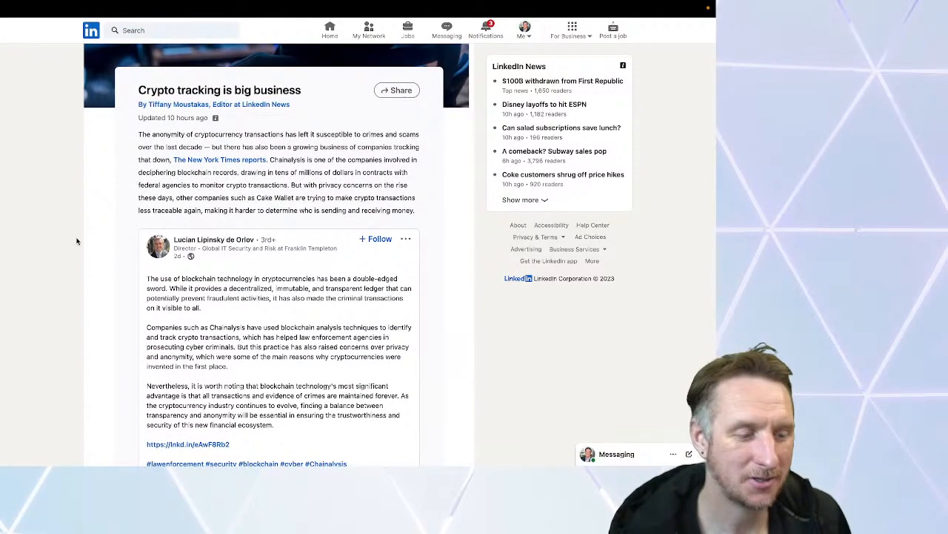
{"action": "mouse_move", "coordinate": [77, 270]}
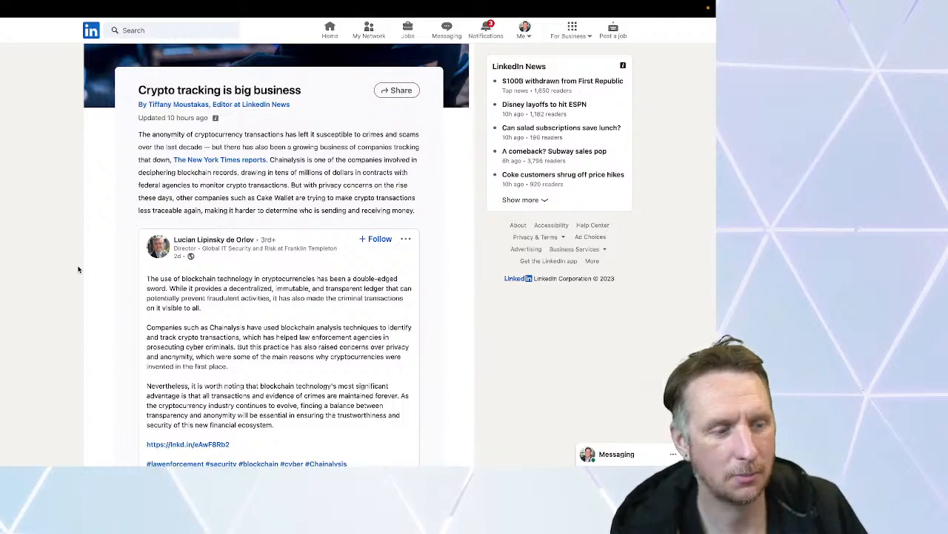
{"action": "mouse_move", "coordinate": [71, 294]}
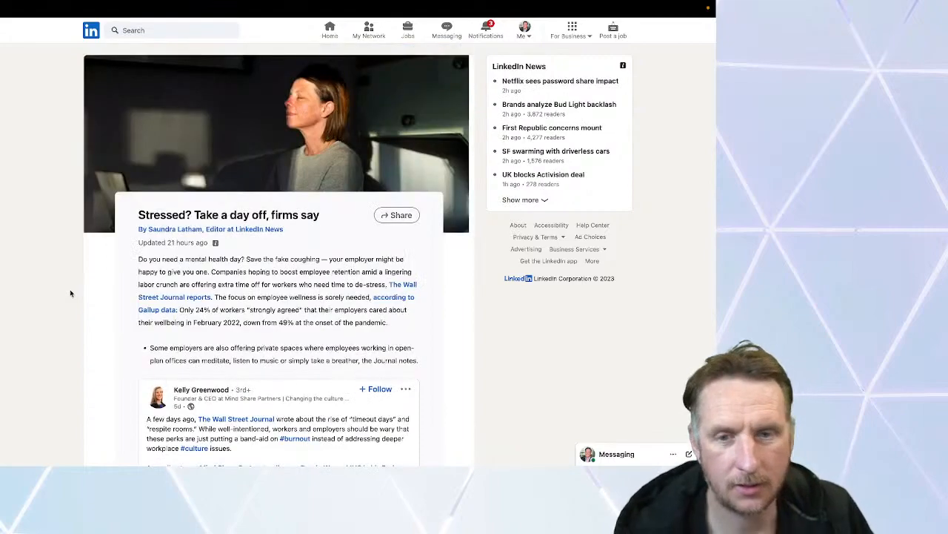
{"action": "mouse_move", "coordinate": [62, 243]}
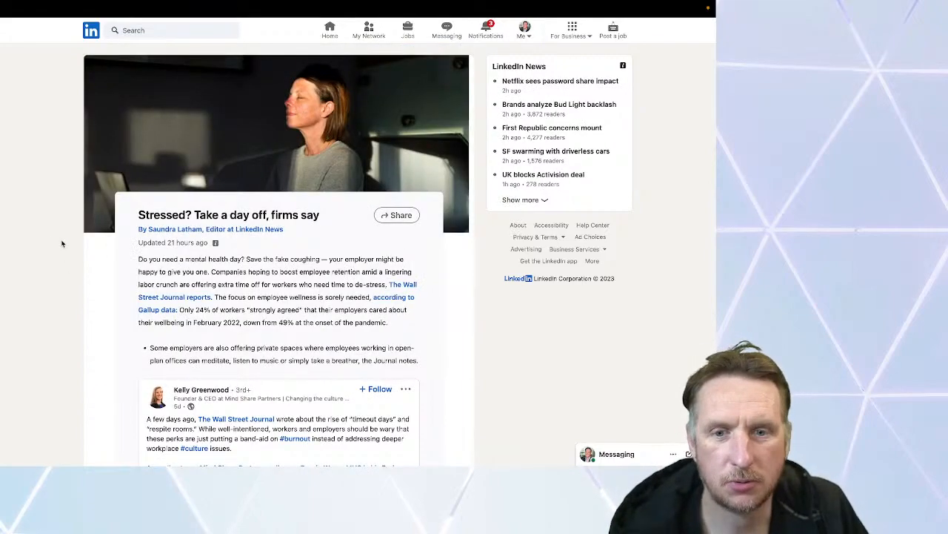
{"action": "scroll", "scroll_direction": "down", "scroll_amount": 3}
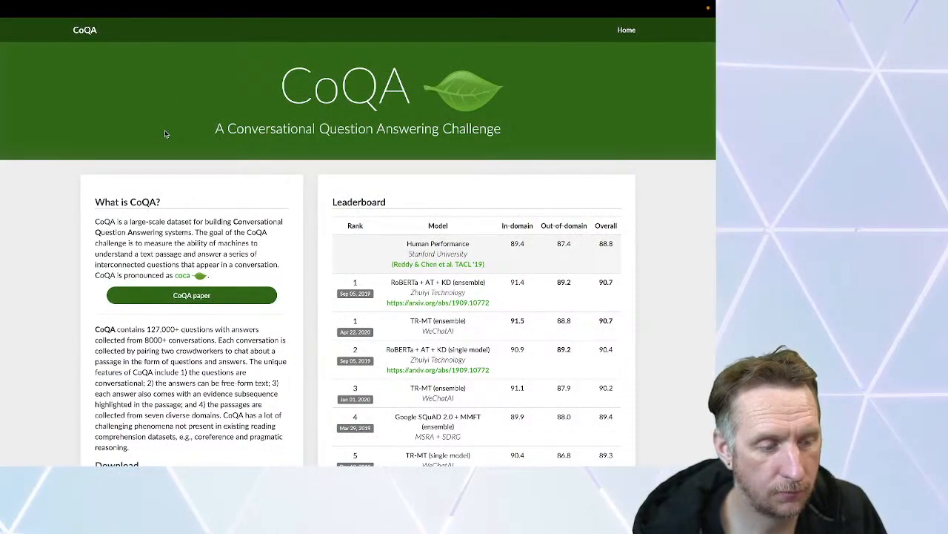
{"action": "mouse_move", "coordinate": [198, 93]}
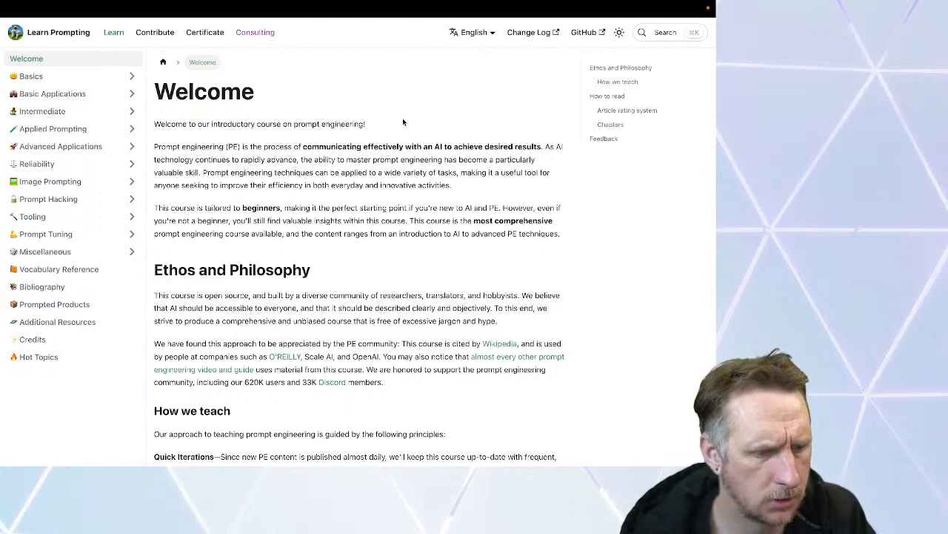
{"action": "mouse_move", "coordinate": [346, 87]}
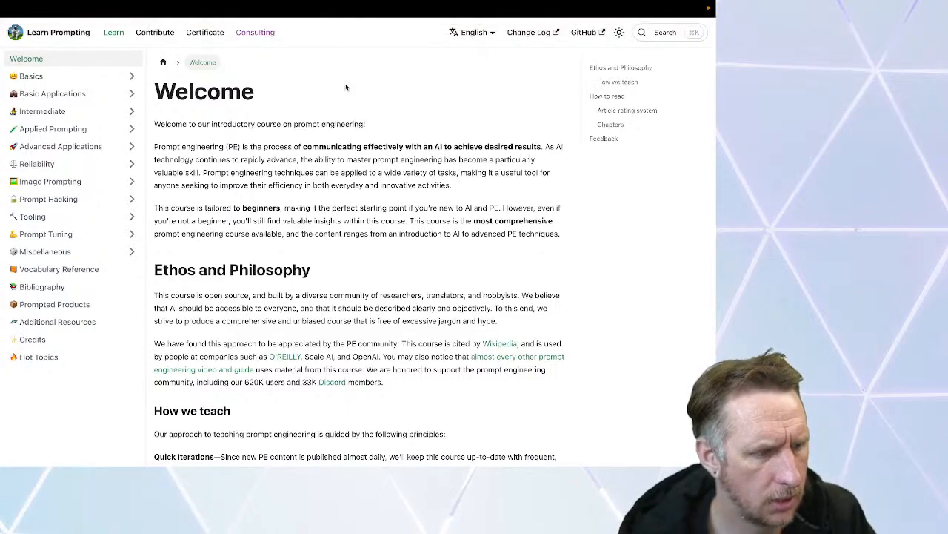